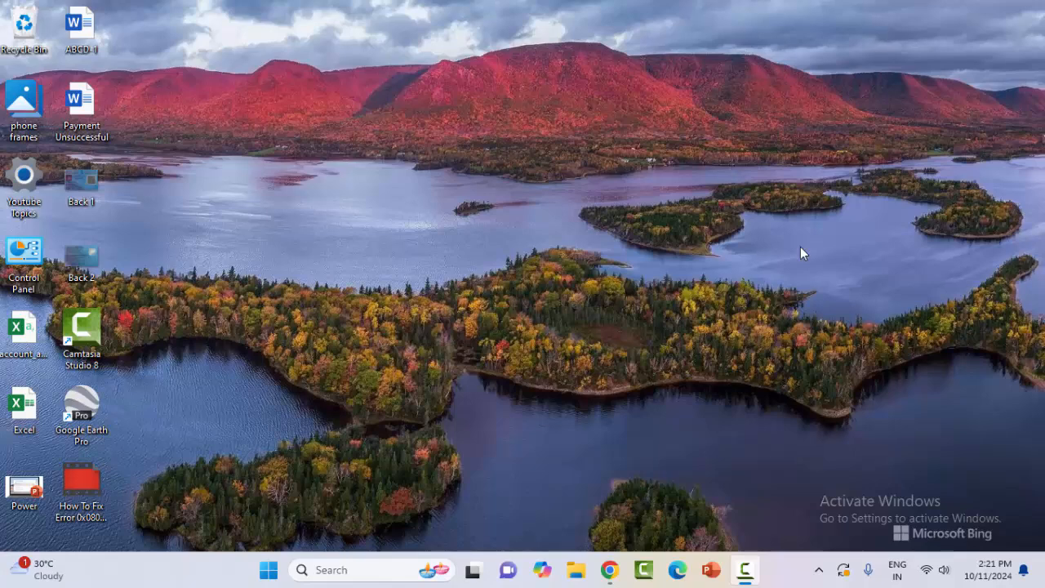
{"action": "mouse_move", "coordinate": [731, 284]}
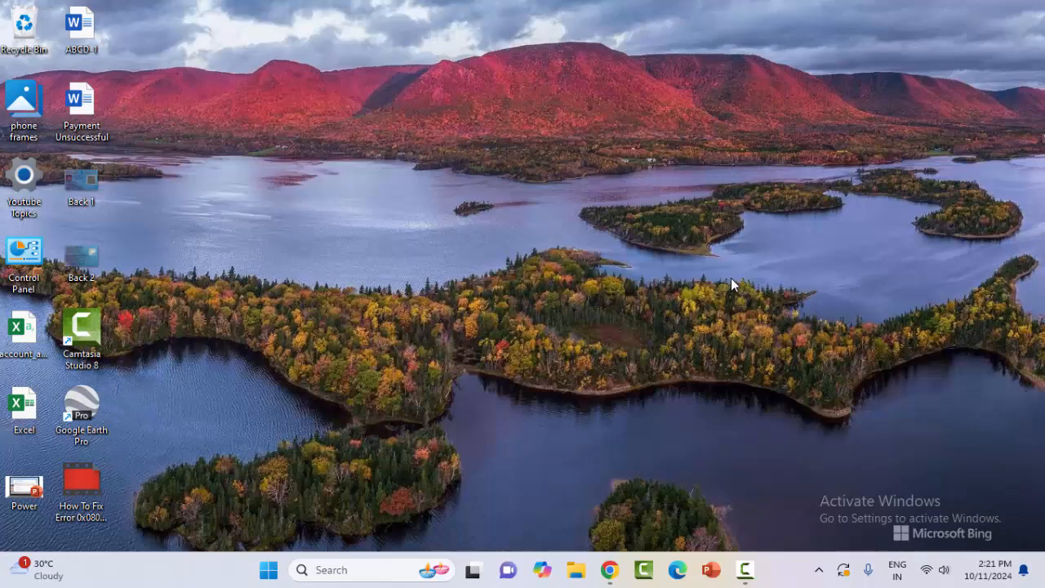
{"action": "mouse_move", "coordinate": [720, 253]}
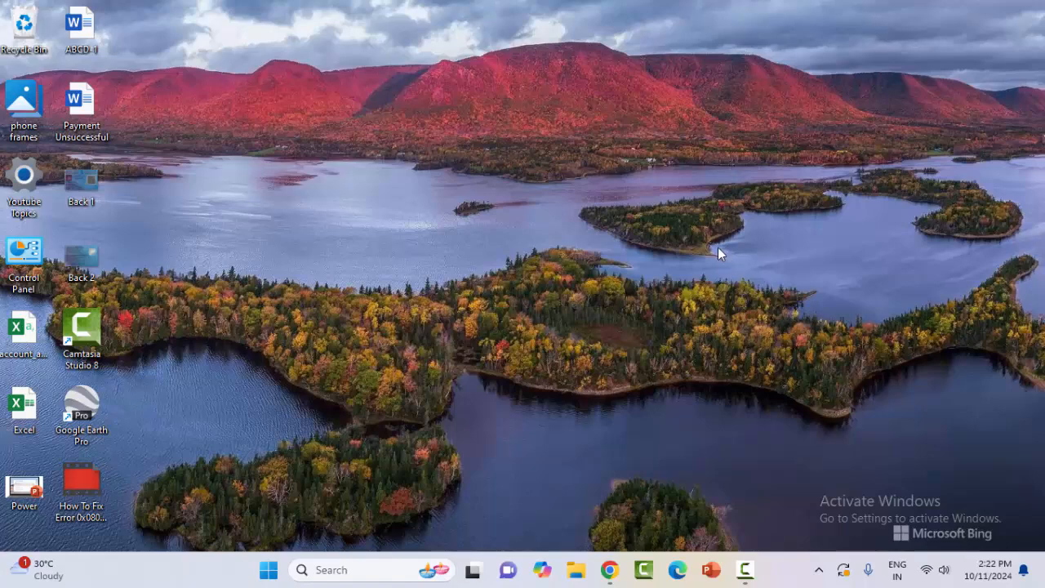
{"action": "mouse_move", "coordinate": [676, 235]}
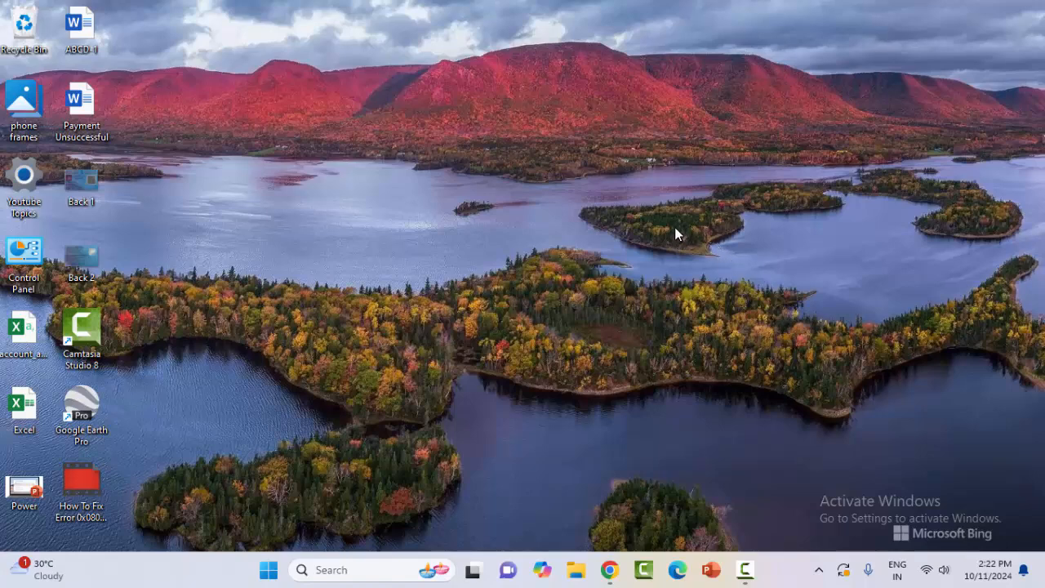
{"action": "mouse_move", "coordinate": [617, 215]}
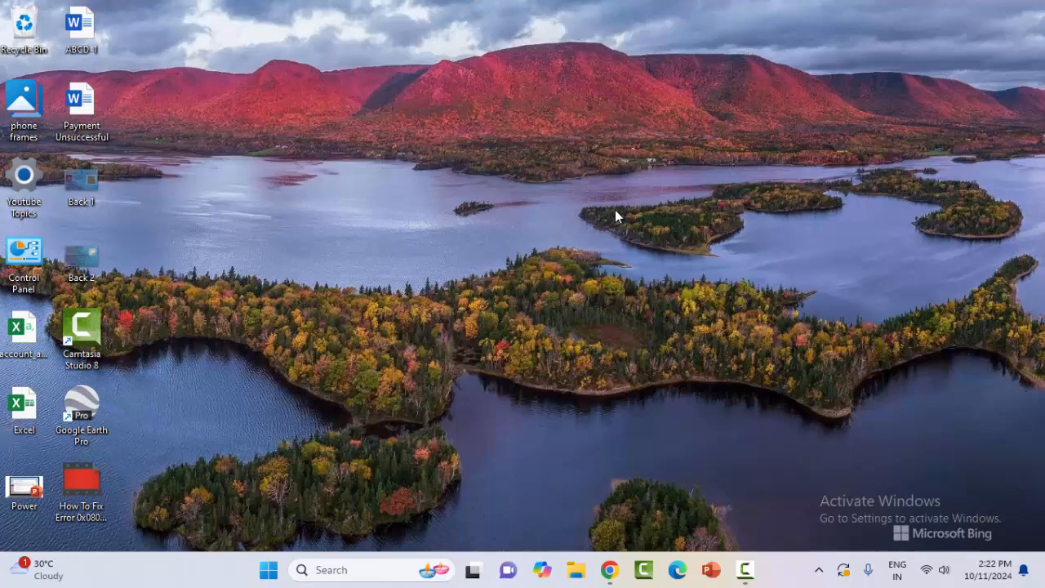
Launch Settings from Start and go to Network & internet, scrolling to Advanced network settings.
{"action": "left_click", "coordinate": [268, 569]}
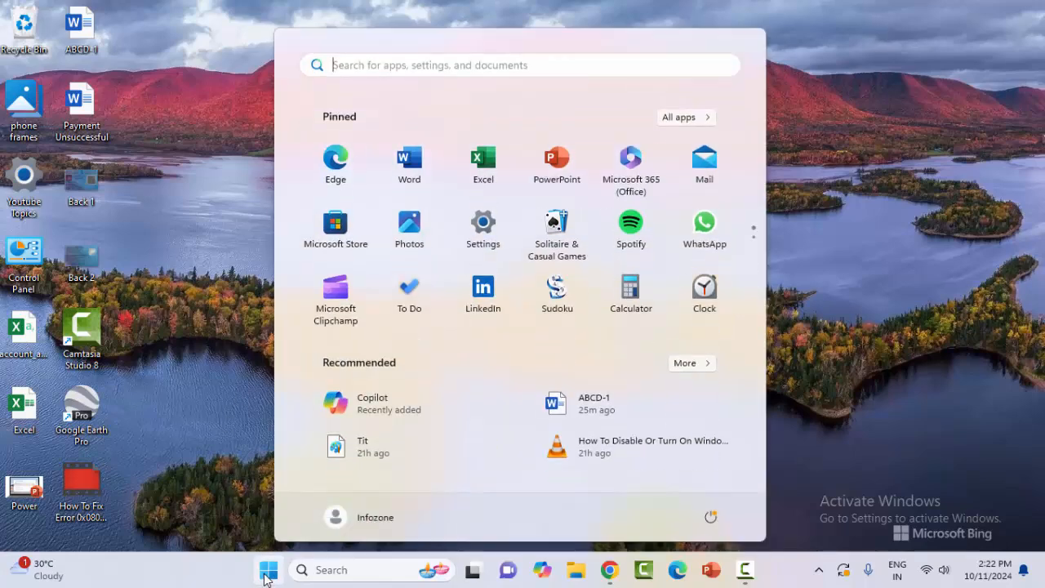
{"action": "left_click", "coordinate": [483, 222]}
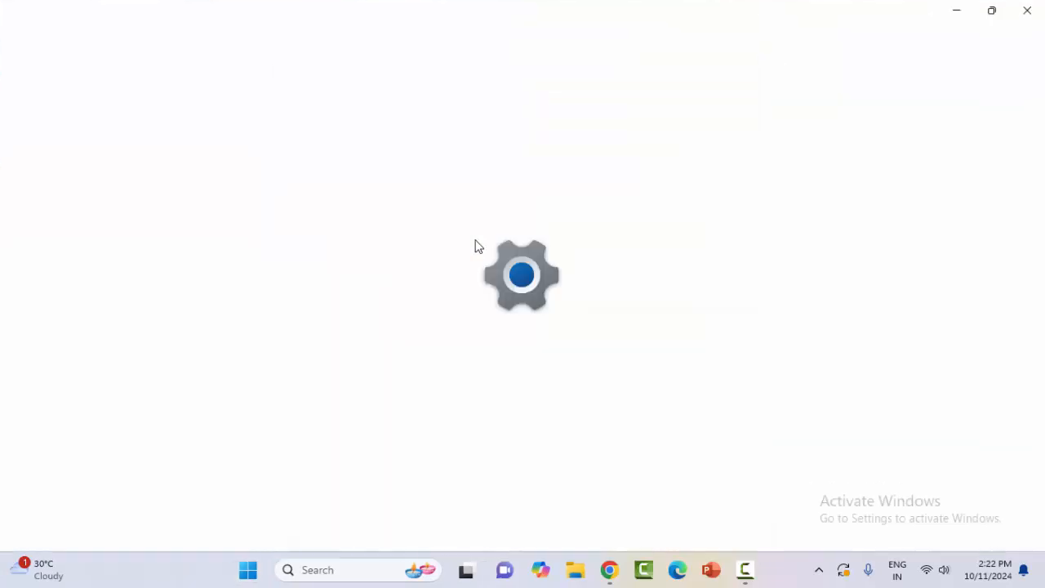
{"action": "left_click", "coordinate": [744, 570]}
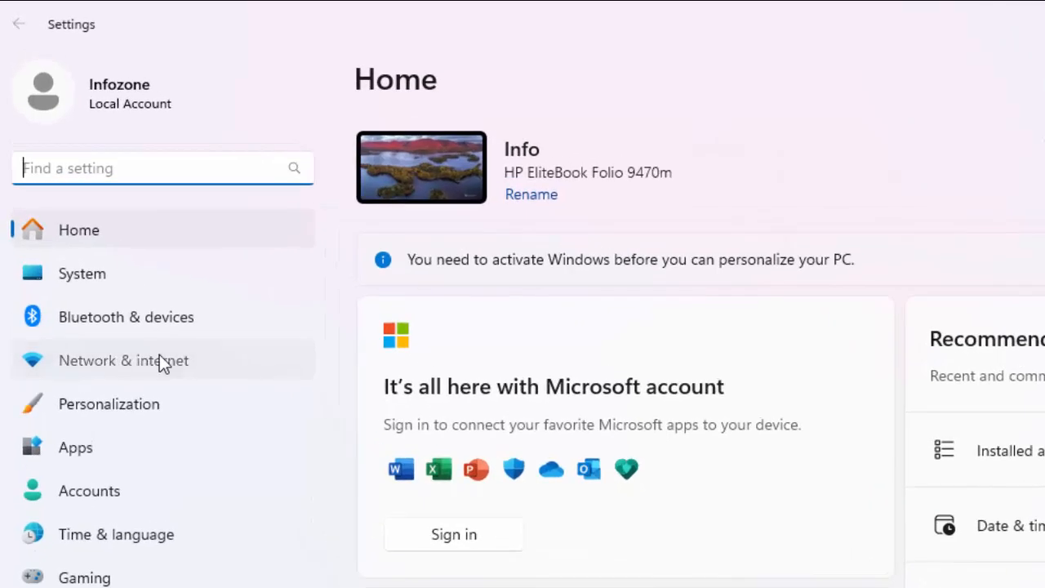
{"action": "left_click", "coordinate": [124, 361]}
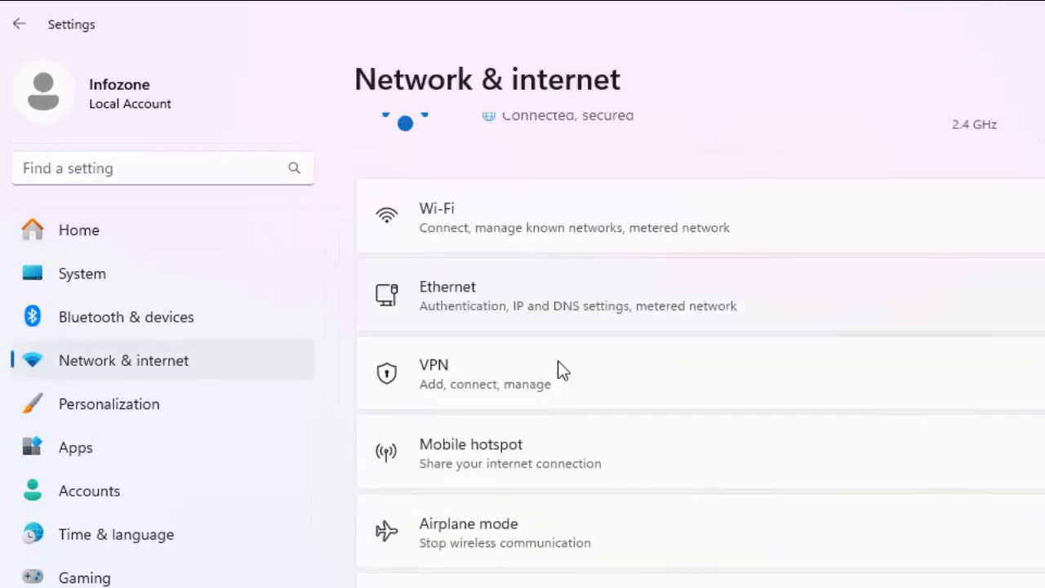
{"action": "scroll", "scroll_direction": "down", "scroll_amount": 3}
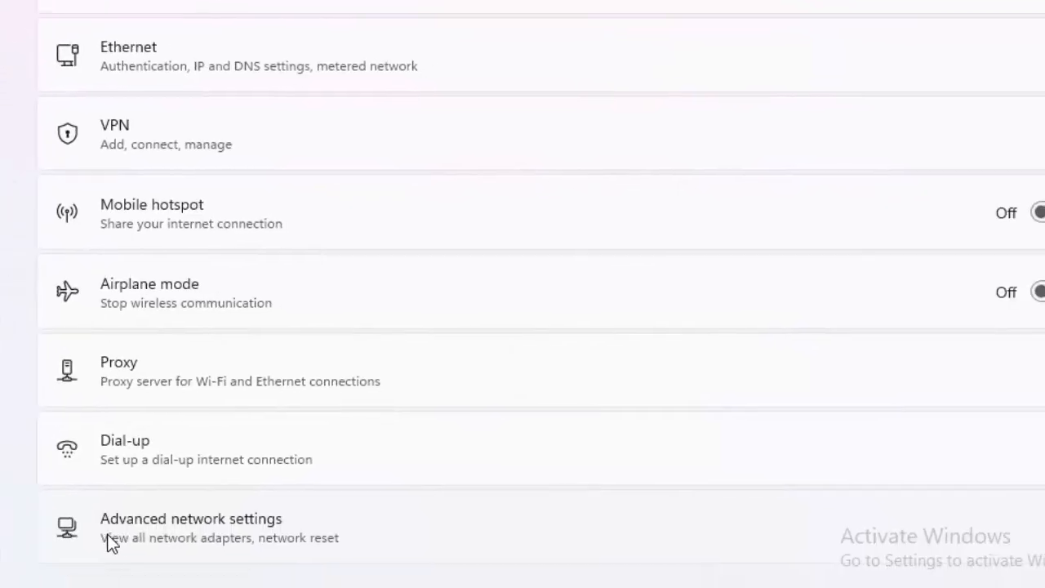
{"action": "mouse_move", "coordinate": [241, 536]}
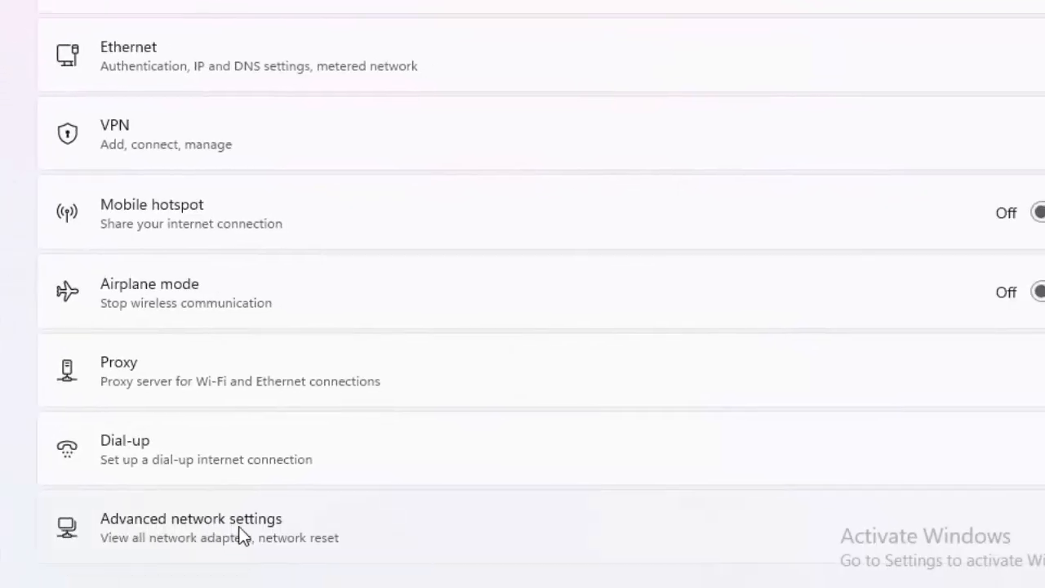
Run Network reset from Advanced network settings to reset all network adapters.
{"action": "left_click", "coordinate": [191, 527]}
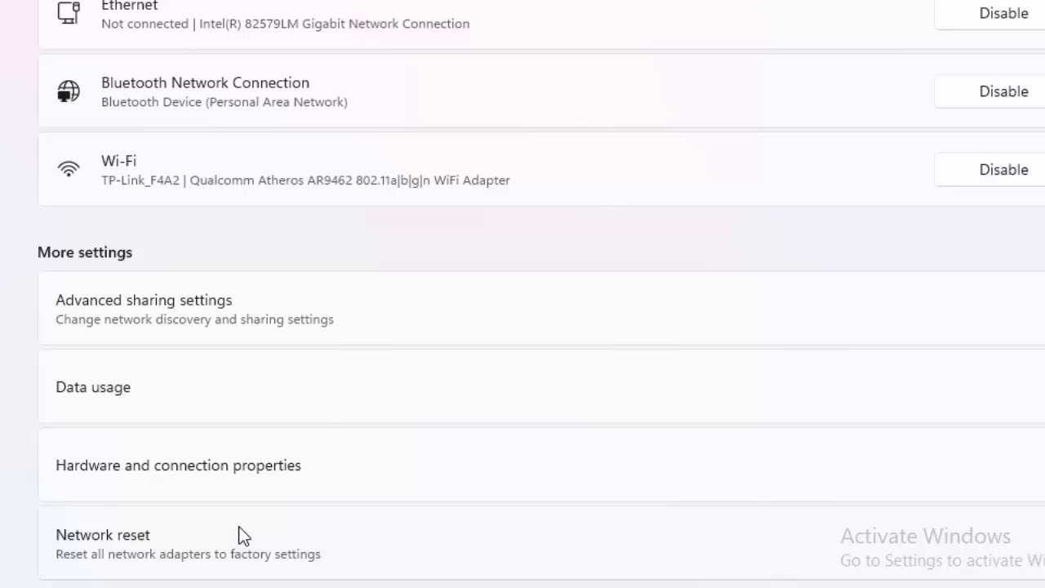
{"action": "mouse_move", "coordinate": [366, 242]}
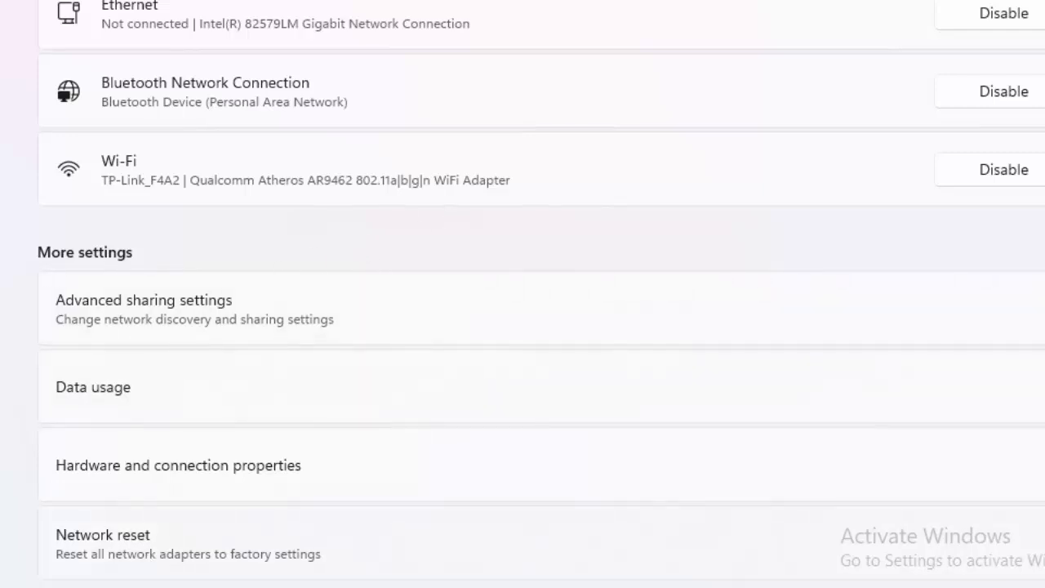
{"action": "left_click", "coordinate": [101, 536]}
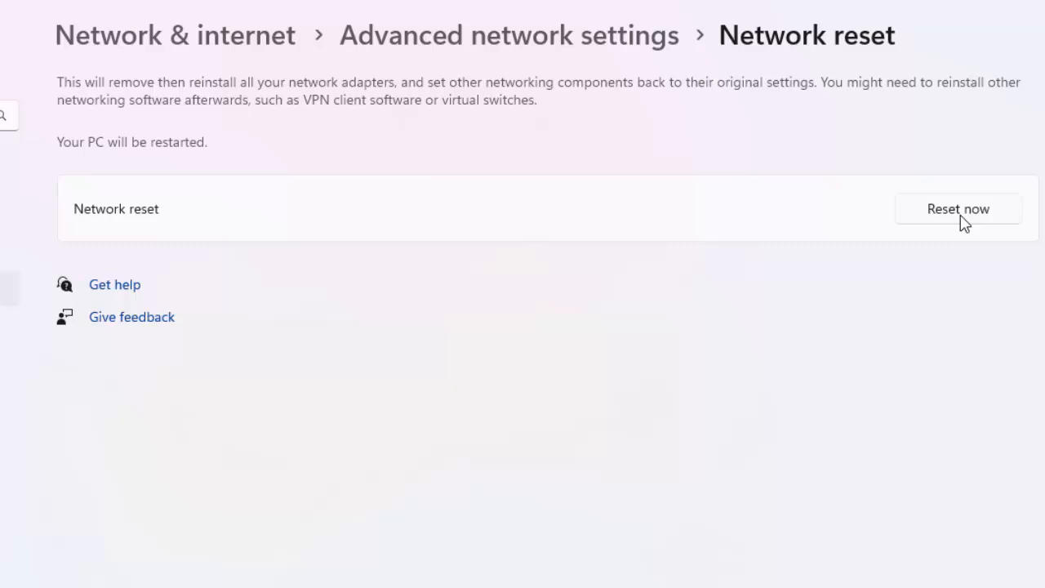
{"action": "left_click", "coordinate": [957, 209]}
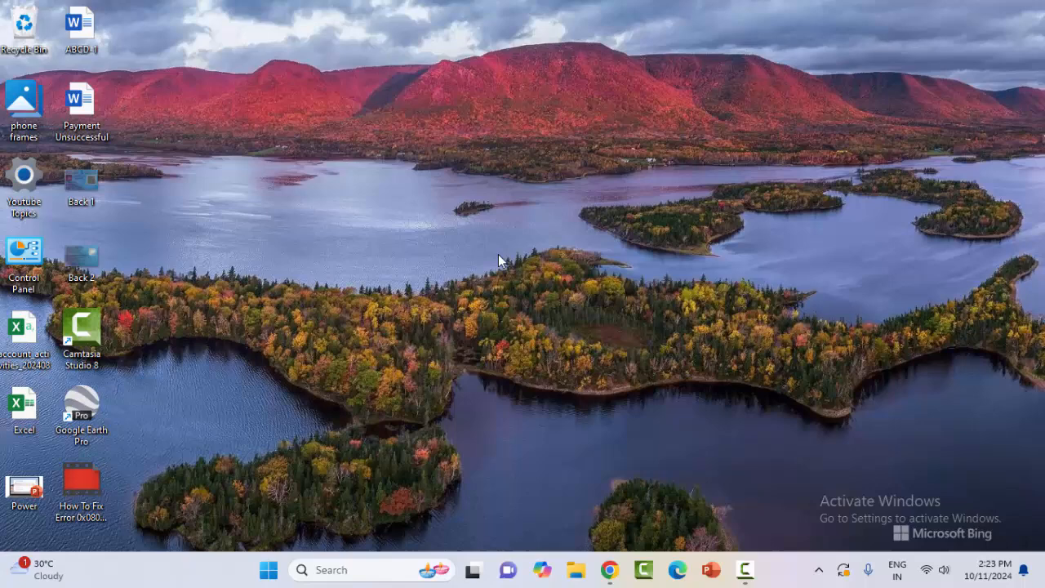
{"action": "mouse_move", "coordinate": [366, 461]}
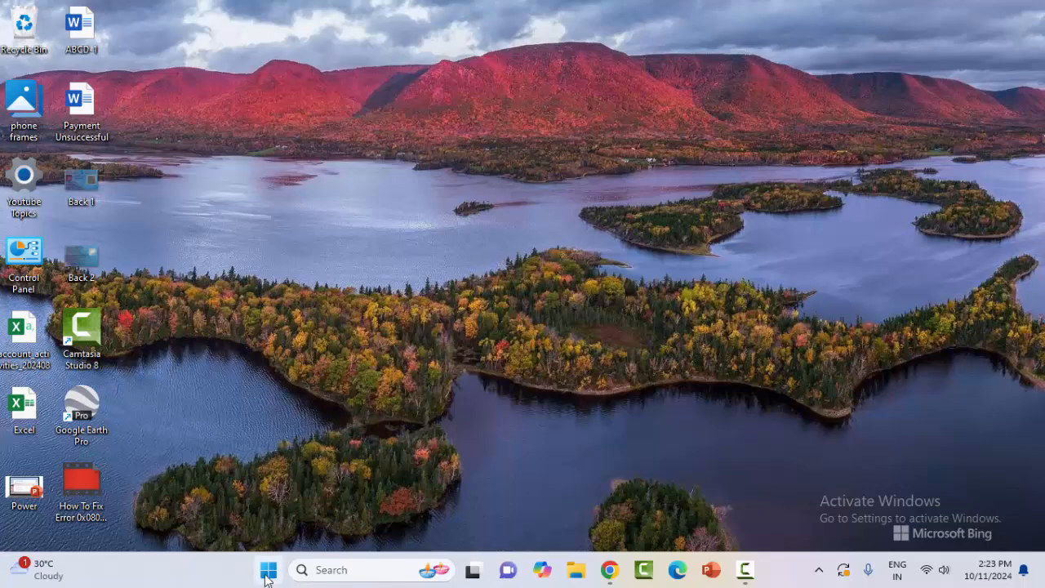
Start Command Prompt as administrator from Start search and maximize it.
{"action": "left_click", "coordinate": [268, 568]}
{"action": "type", "text": "command"}
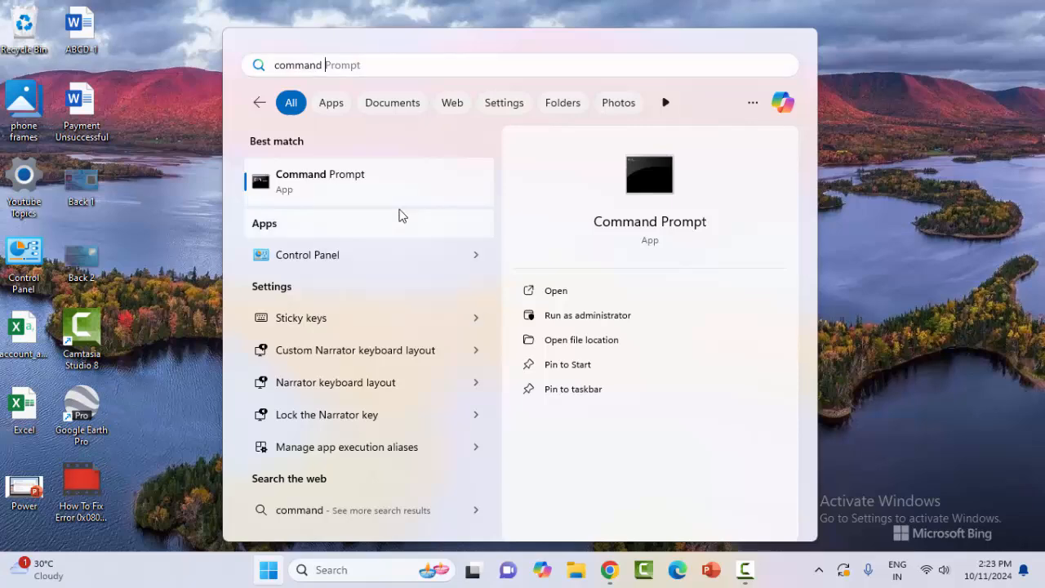
{"action": "left_click", "coordinate": [588, 315]}
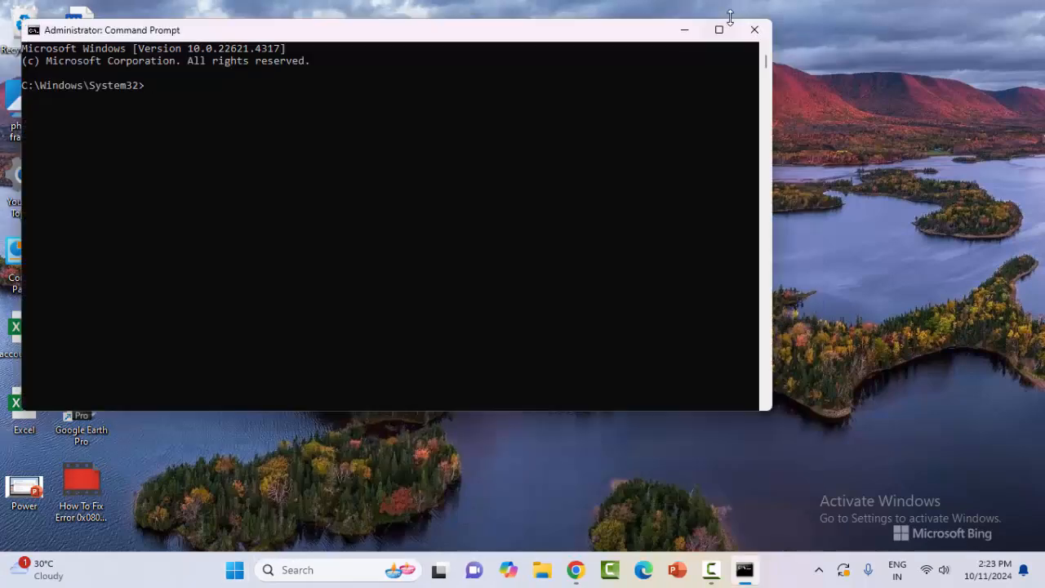
{"action": "left_click", "coordinate": [719, 30]}
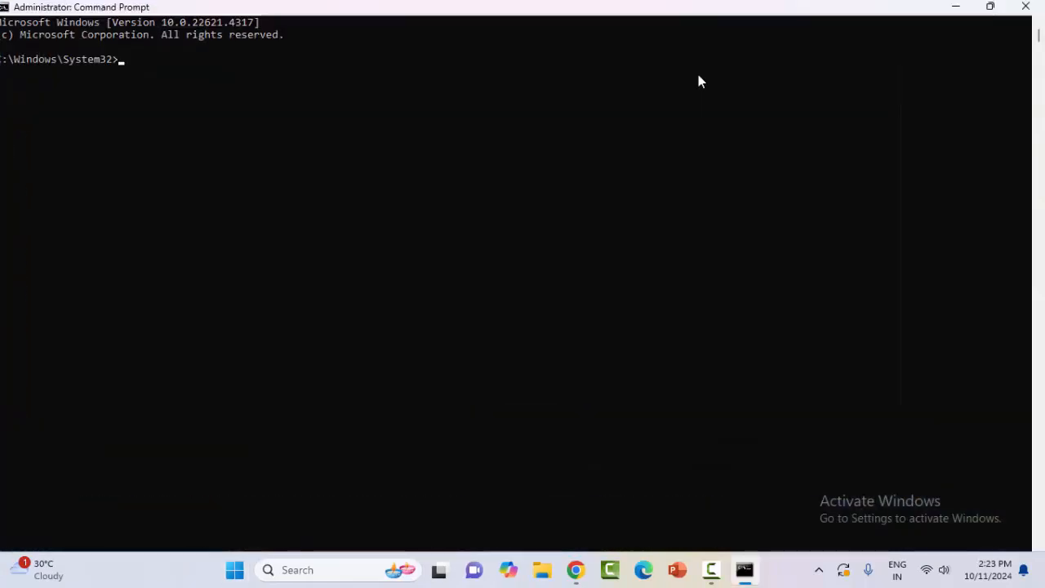
Run 'netsh int ip reset' and enter 'netsh winsock reset' in the elevated console.
{"action": "type", "text": "netsh"}
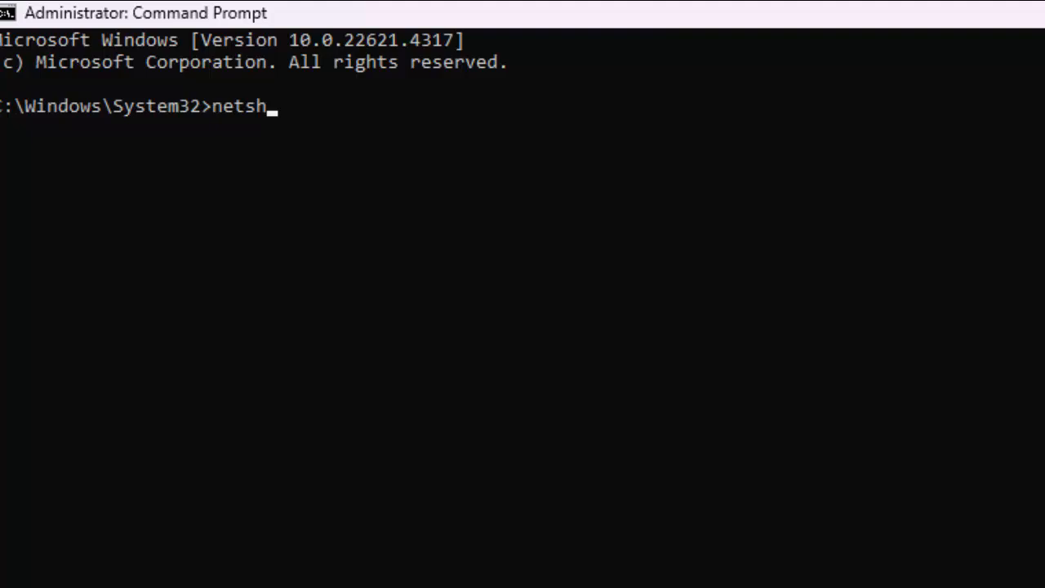
{"action": "type", "text": "int ip reset"}
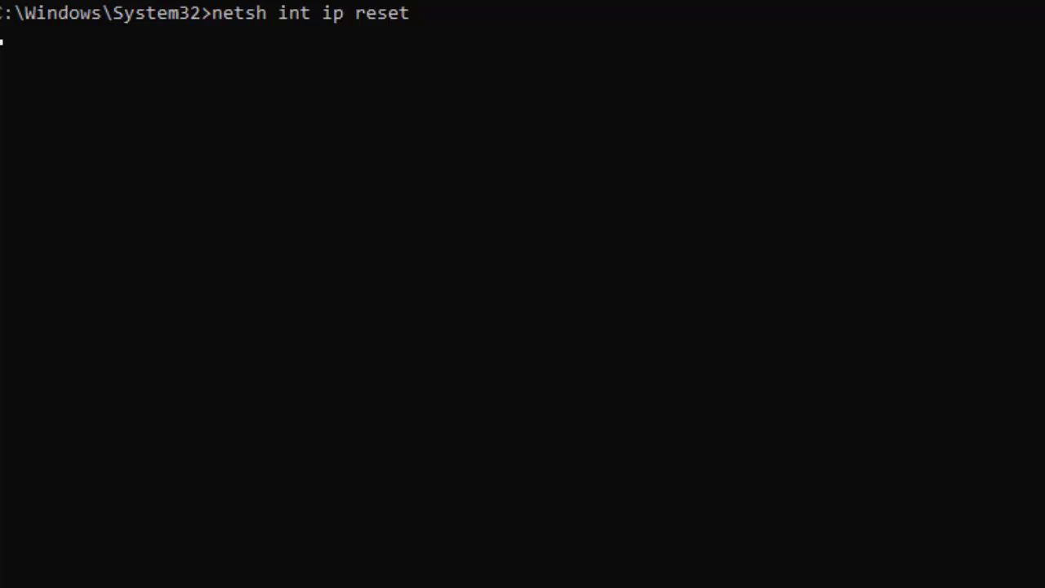
{"action": "key", "text": "Enter"}
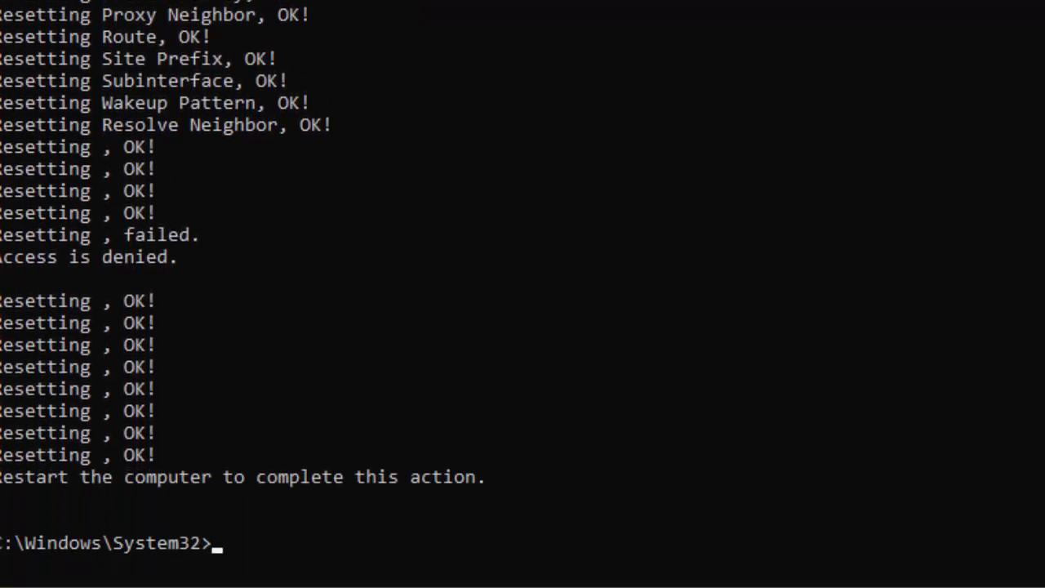
{"action": "type", "text": "netsh"}
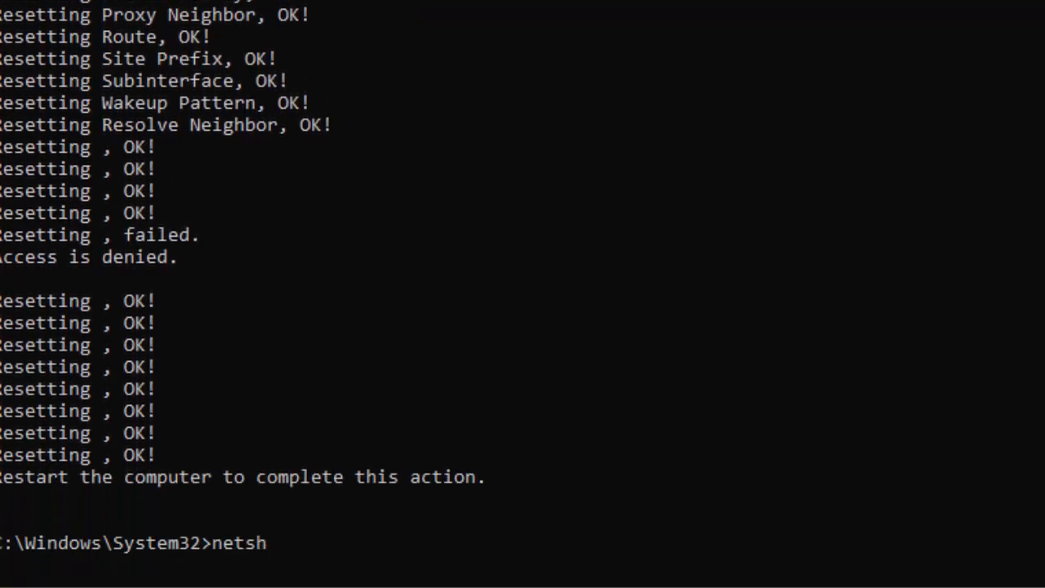
{"action": "type", "text": "winsock reseet"}
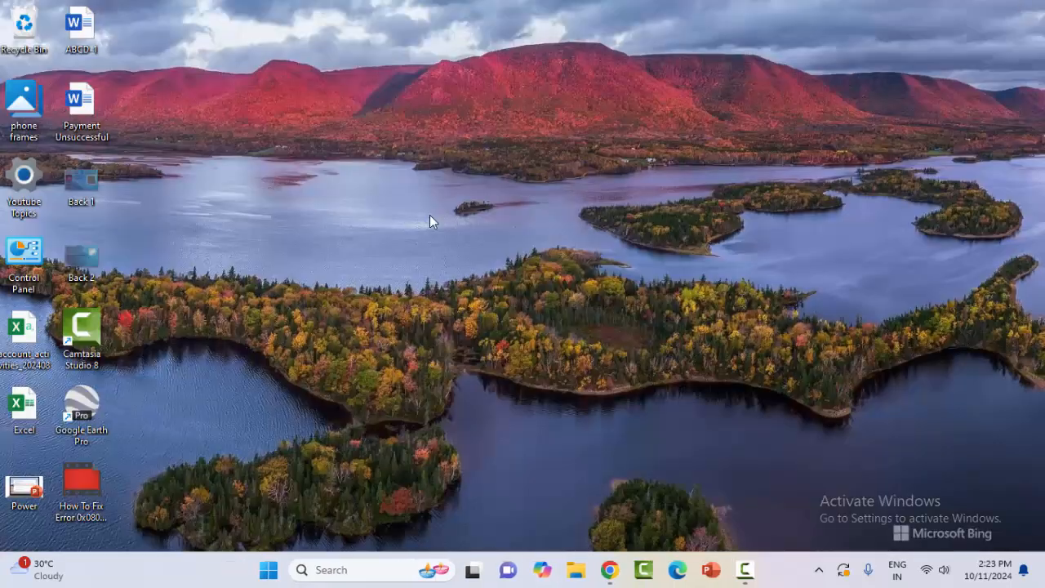
{"action": "mouse_move", "coordinate": [425, 212]}
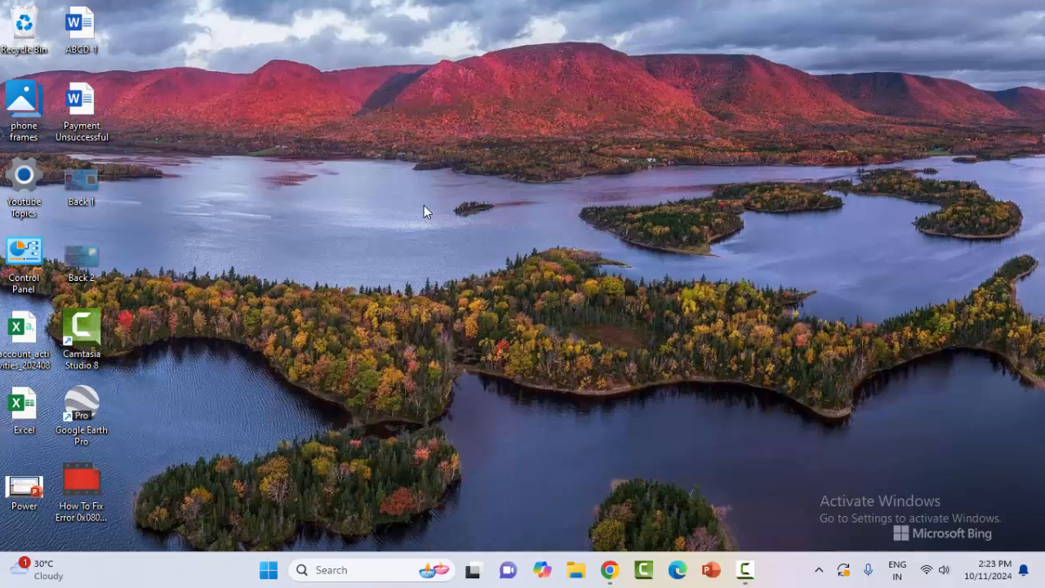
{"action": "mouse_move", "coordinate": [424, 230]}
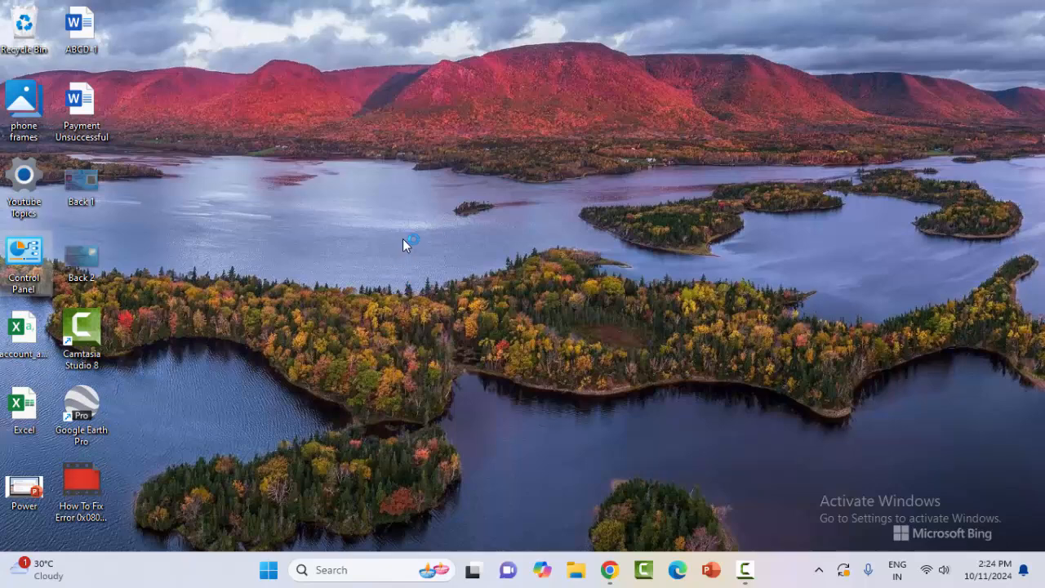
Open Control Panel from its desktop shortcut.
{"action": "double_click", "coordinate": [23, 250]}
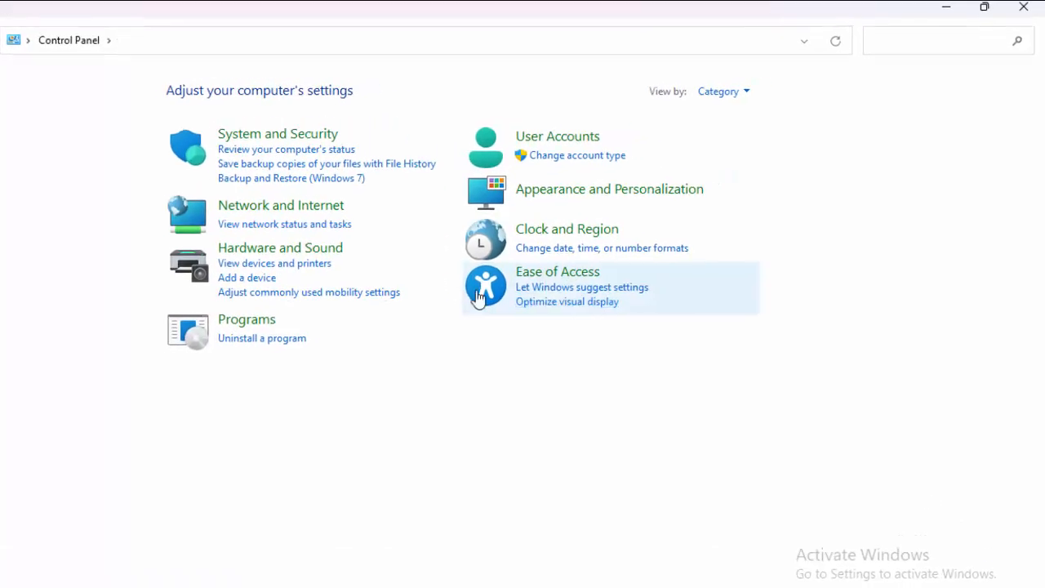
Go through Network and Internet to the Network and Sharing Center showing TP-Link_F4A2.
{"action": "left_click", "coordinate": [722, 91]}
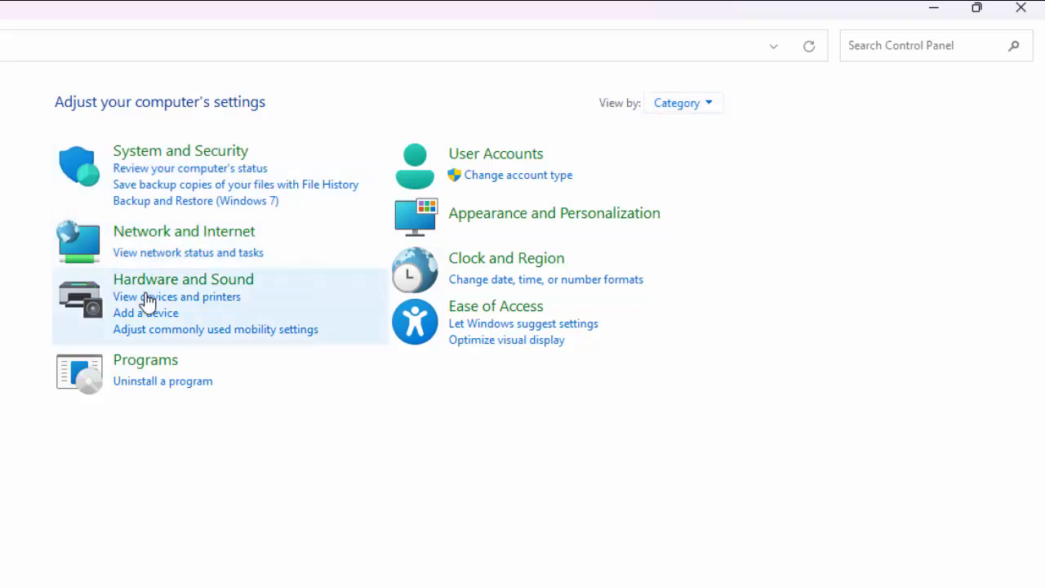
{"action": "mouse_move", "coordinate": [206, 244]}
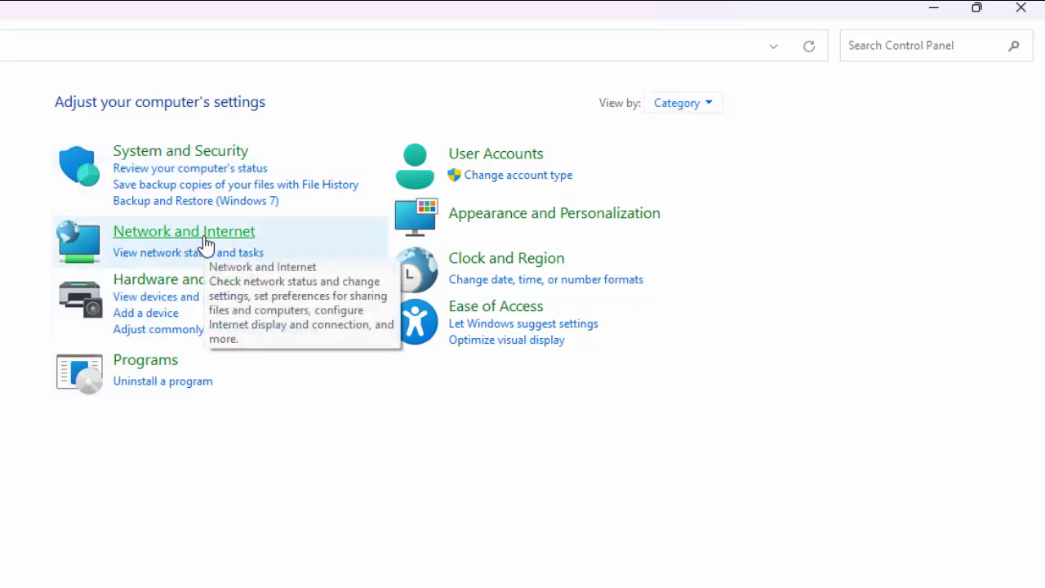
{"action": "left_click", "coordinate": [182, 232]}
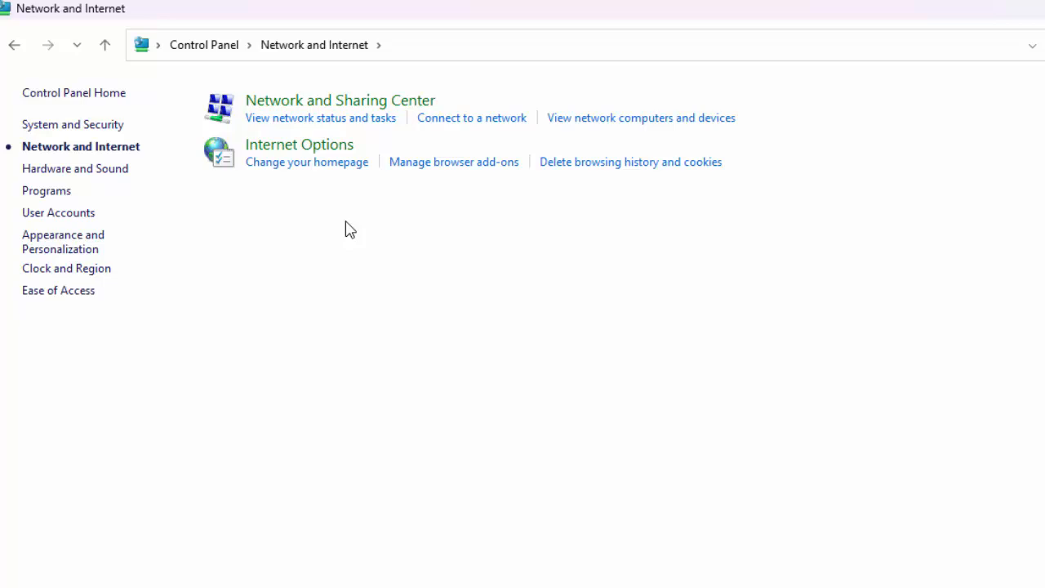
{"action": "mouse_move", "coordinate": [367, 106]}
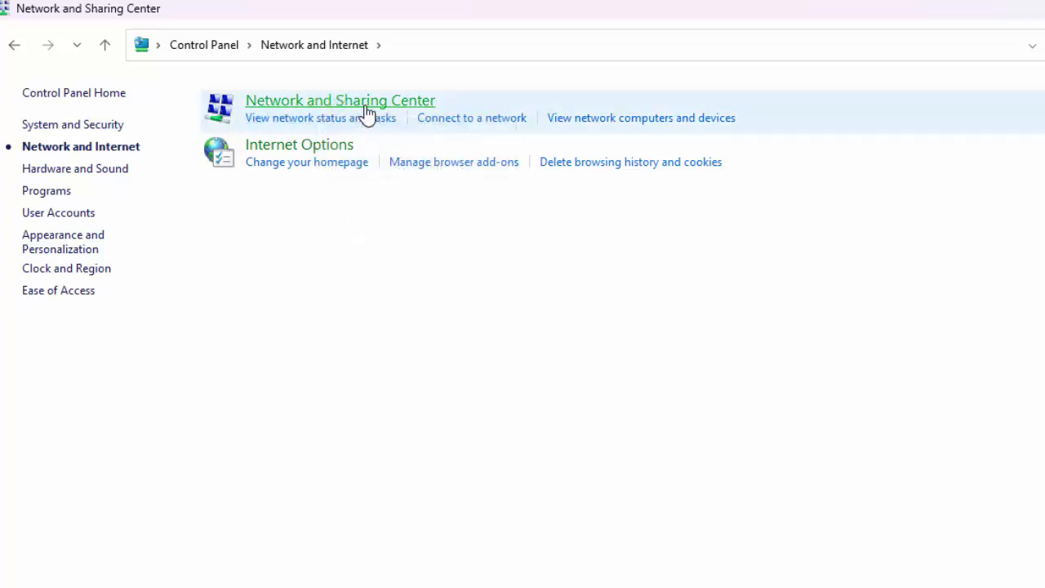
{"action": "left_click", "coordinate": [340, 99]}
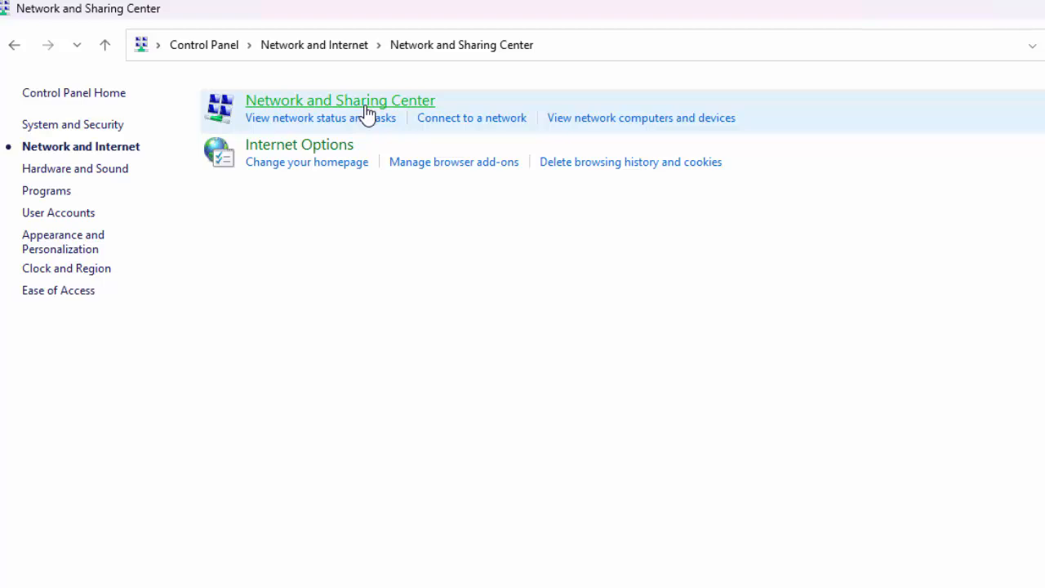
{"action": "left_click", "coordinate": [340, 100]}
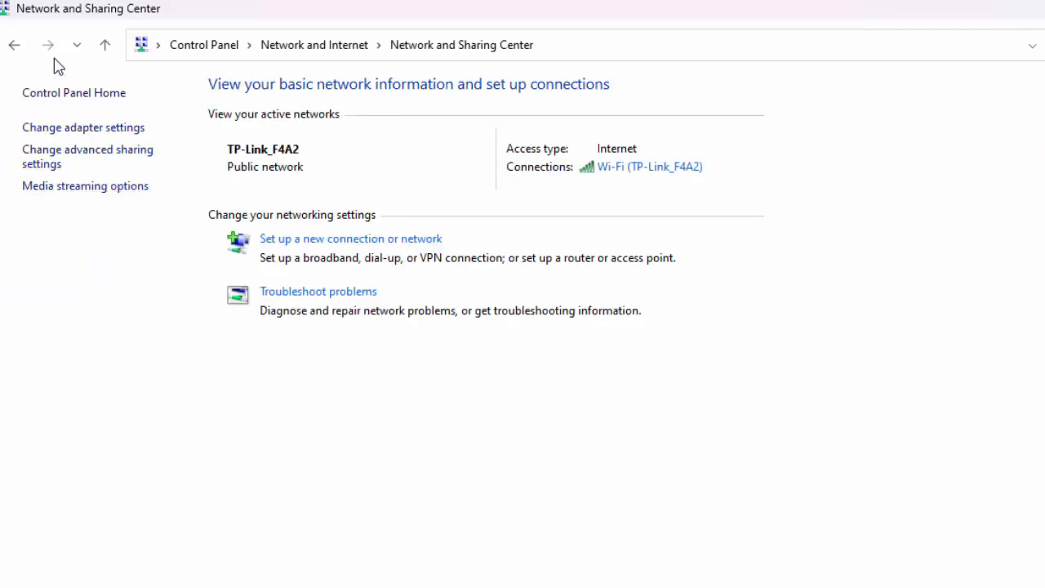
{"action": "mouse_move", "coordinate": [82, 128]}
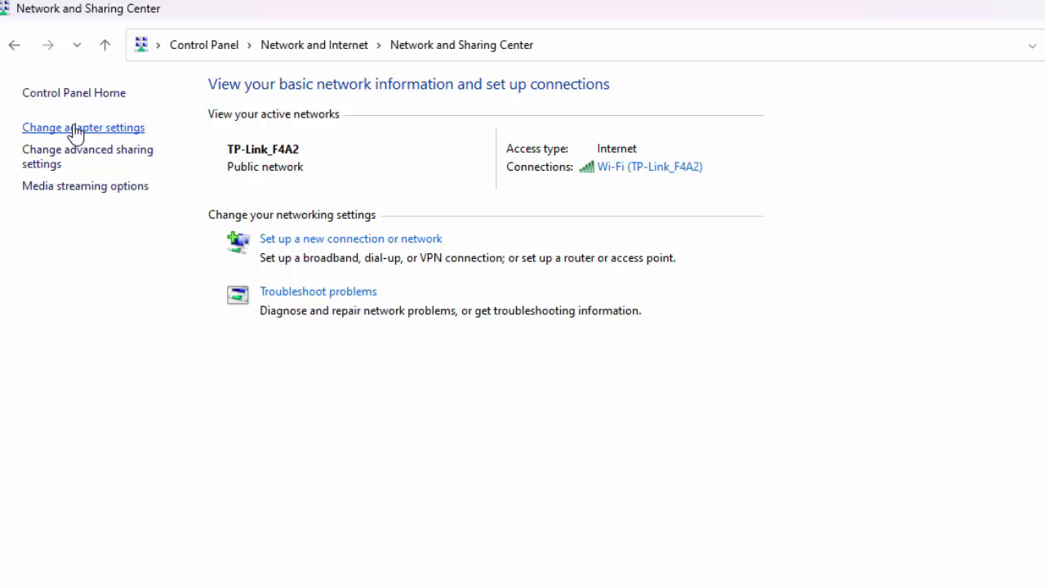
Show the adapter connections and pick Internet Protocol Version 4 in Wi-Fi Properties.
{"action": "left_click", "coordinate": [84, 127]}
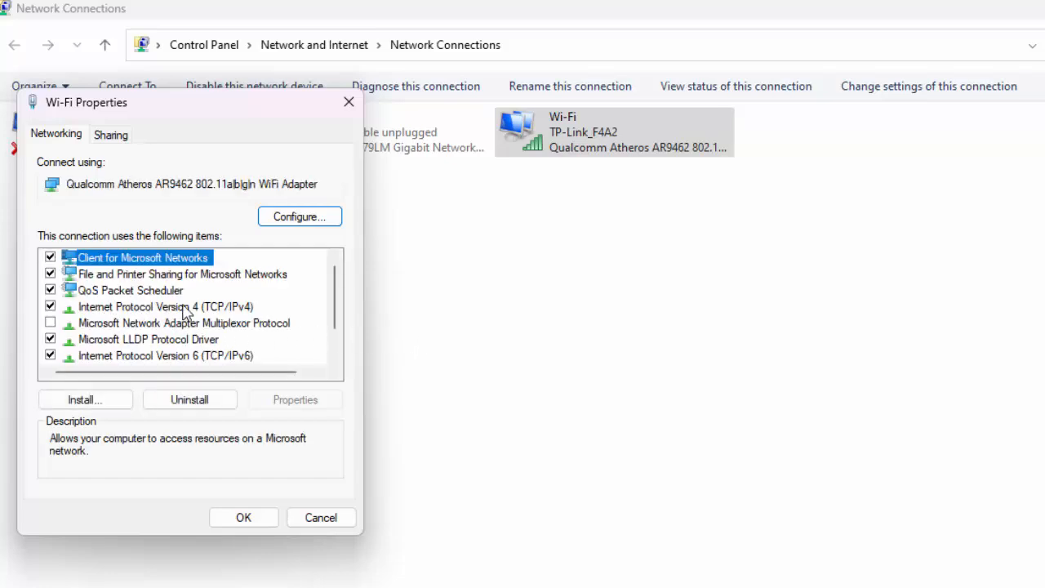
{"action": "left_click", "coordinate": [167, 307]}
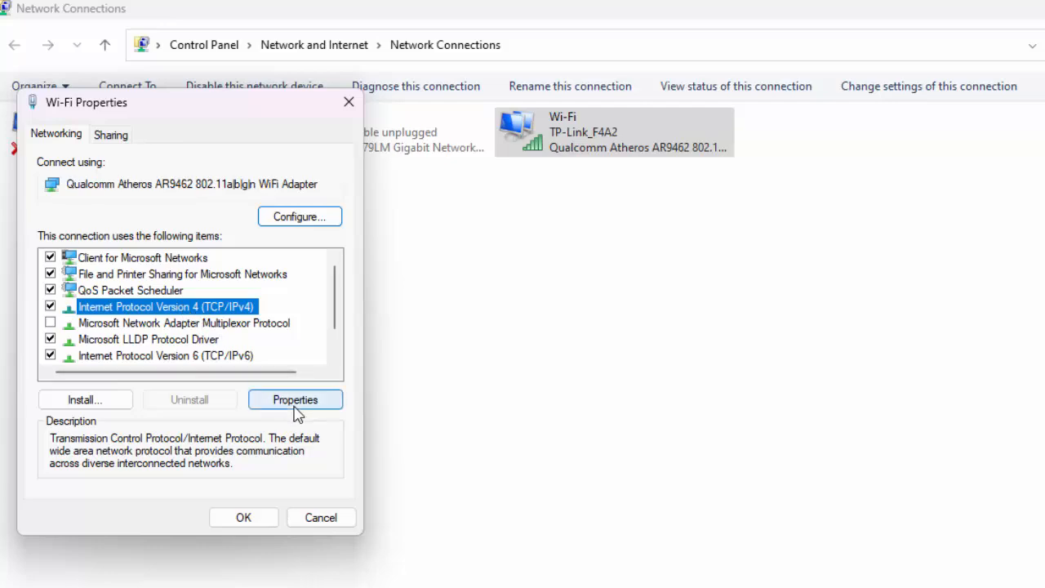
Set the Wi-Fi IPv4 DNS servers to 8.8.8.8 and 8.8.4.4, save, and close Control Panel.
{"action": "left_click", "coordinate": [294, 398]}
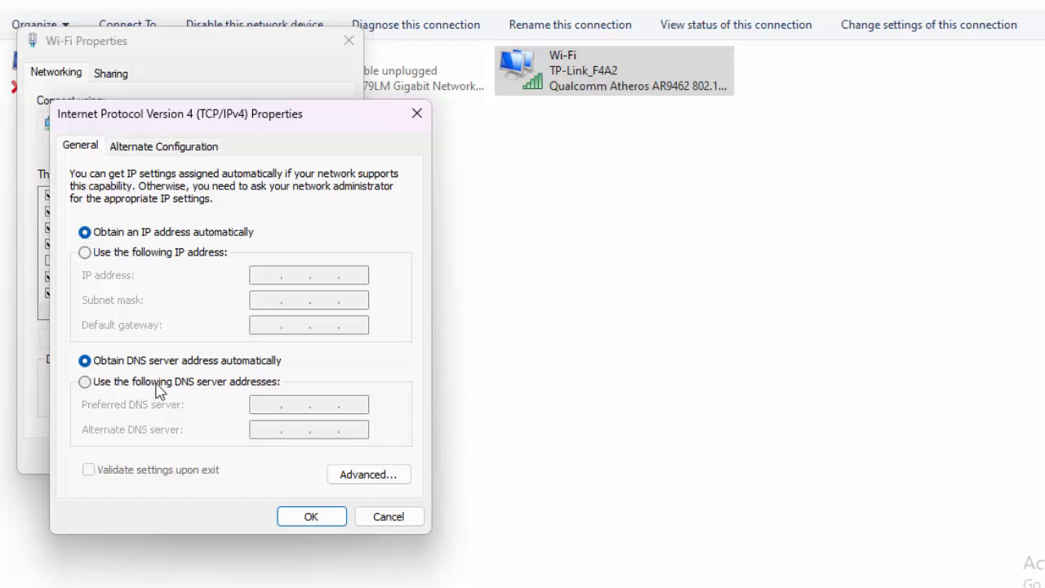
{"action": "left_click", "coordinate": [85, 382]}
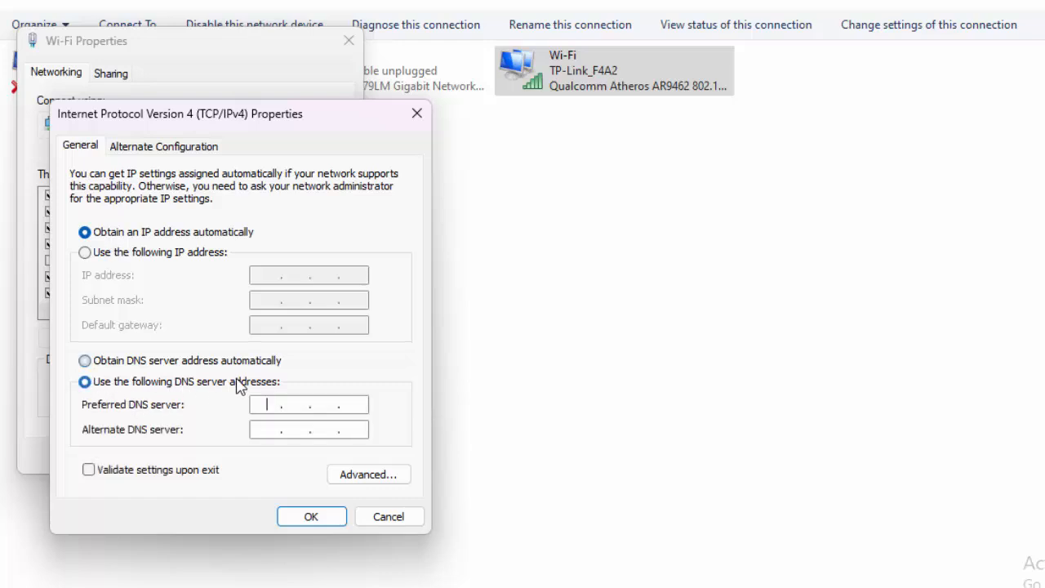
{"action": "type", "text": "8 . 8 . 8 . 8"}
{"action": "left_click", "coordinate": [308, 429]}
{"action": "type", "text": "8 . 8 . 4 . 4"}
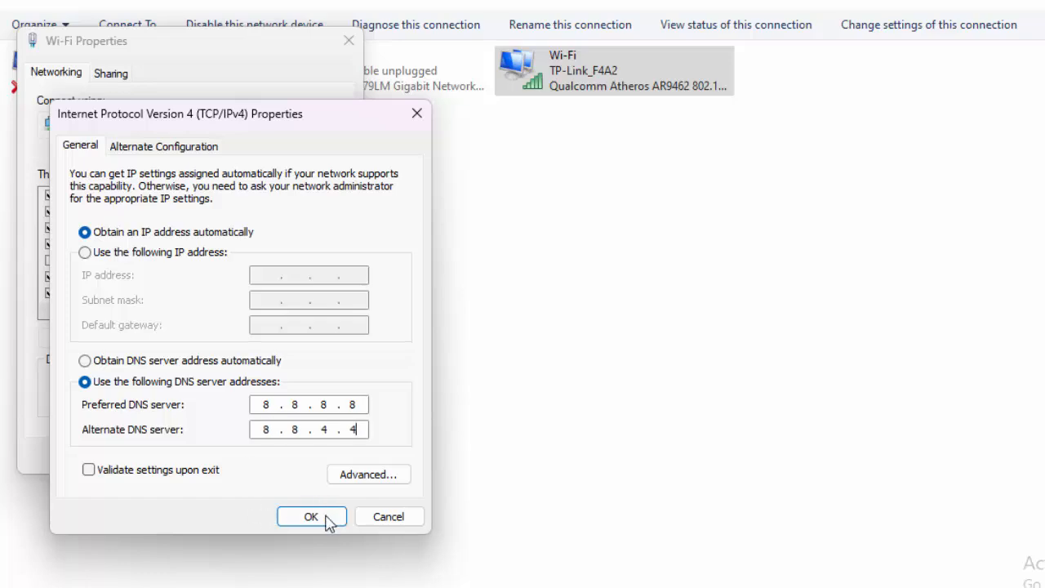
{"action": "left_click", "coordinate": [310, 516]}
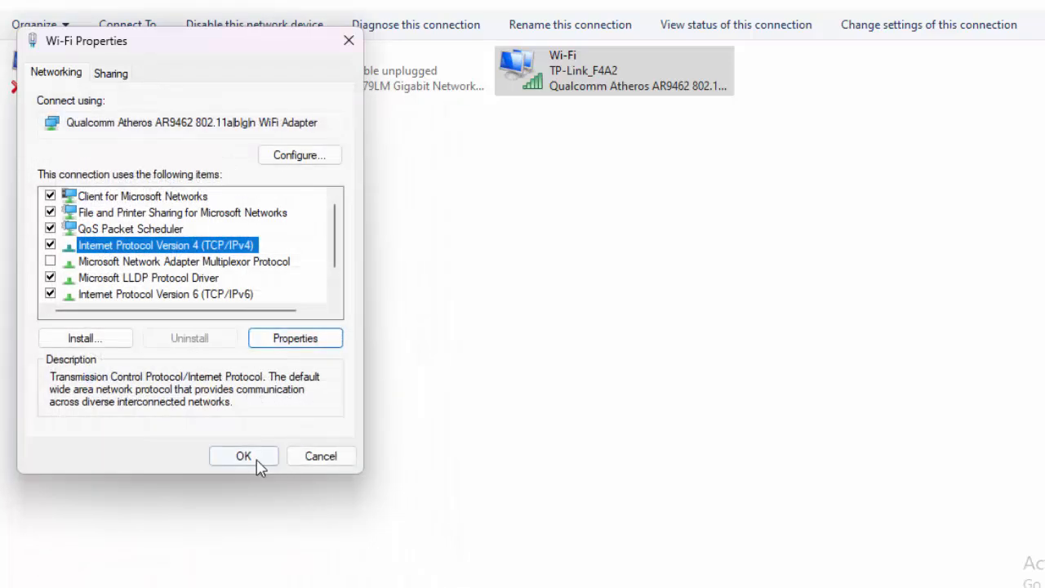
{"action": "left_click", "coordinate": [243, 456]}
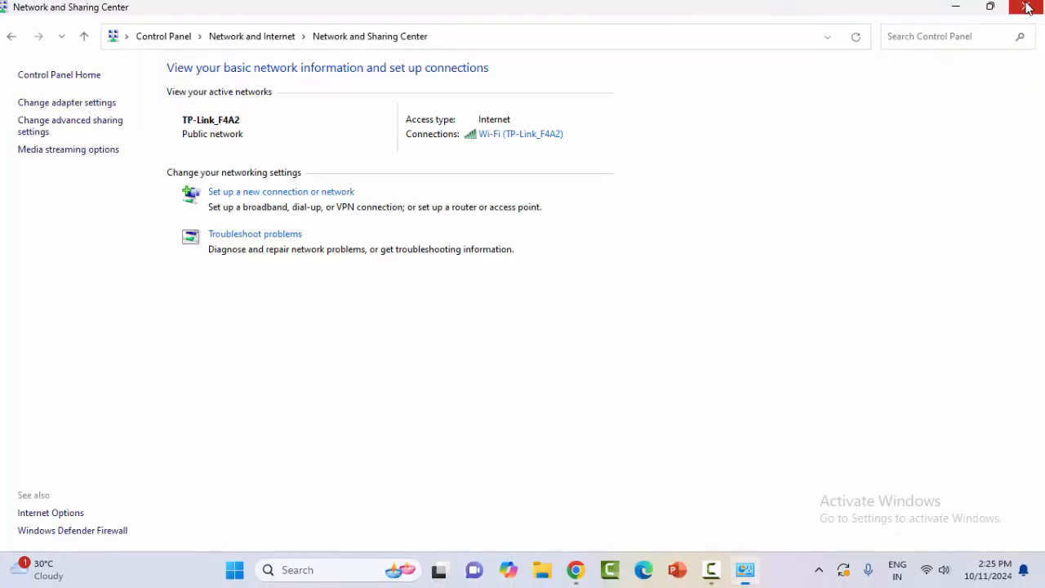
{"action": "left_click", "coordinate": [1027, 7]}
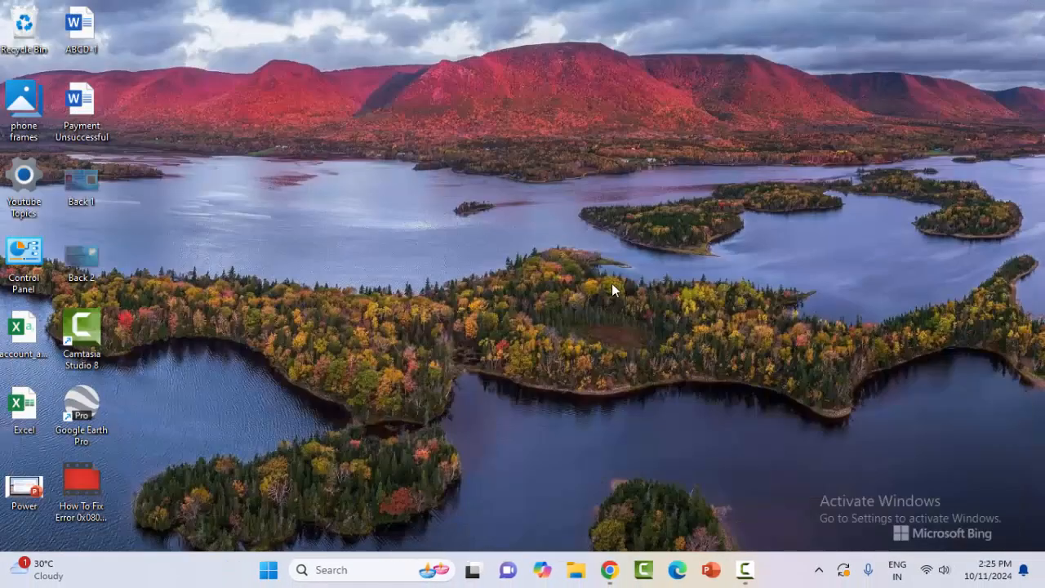
{"action": "mouse_move", "coordinate": [611, 307]}
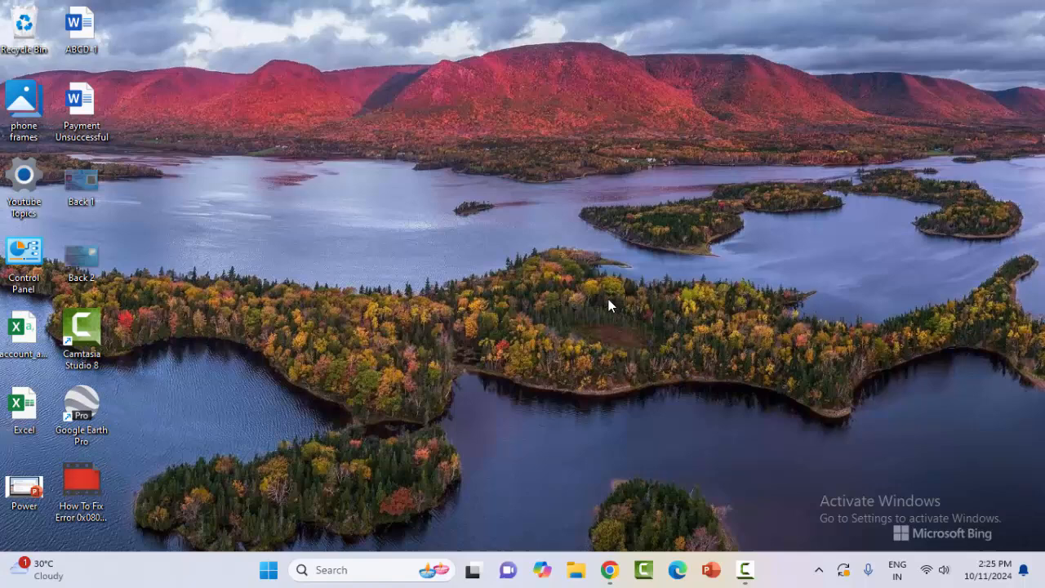